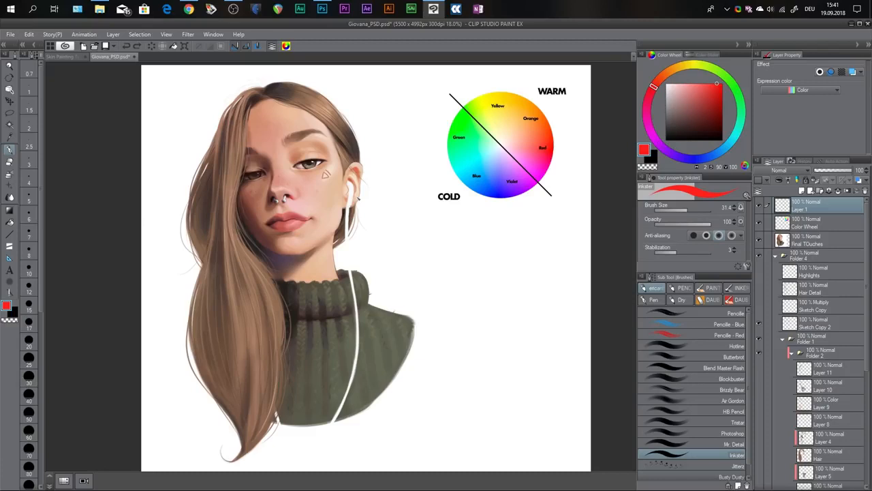
pyautogui.moveTo(423, 226)
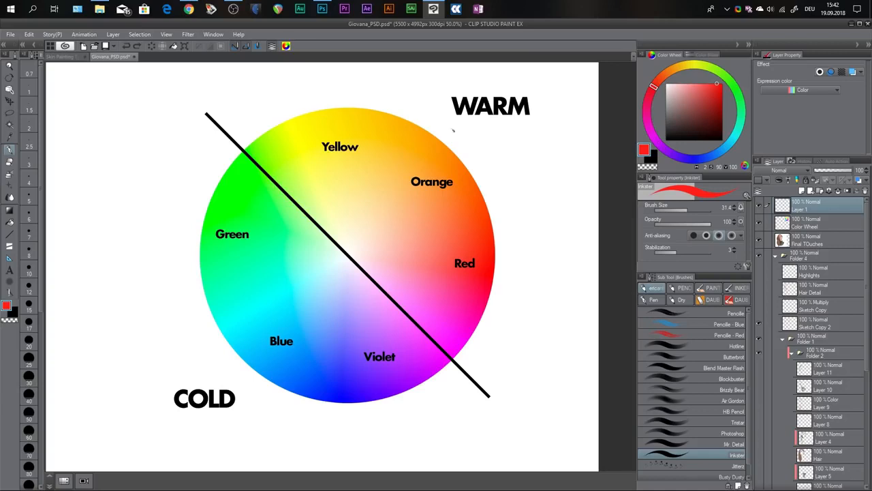
pyautogui.moveTo(442, 285)
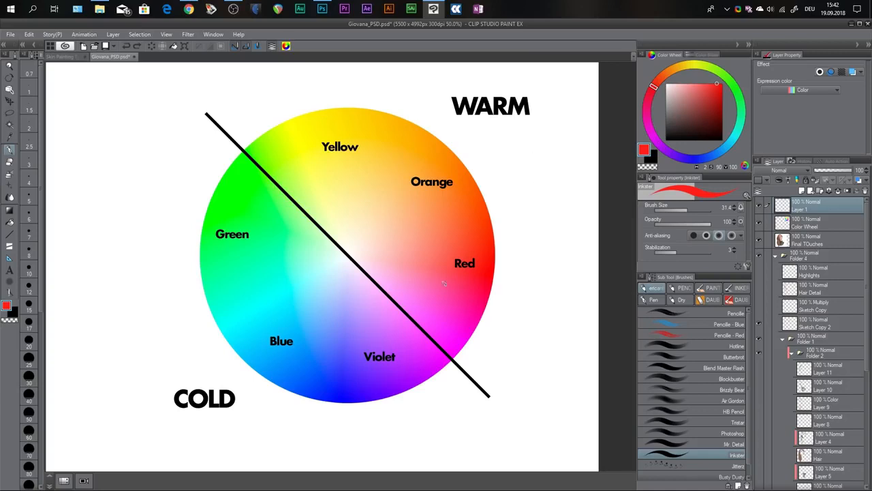
pyautogui.moveTo(308, 349)
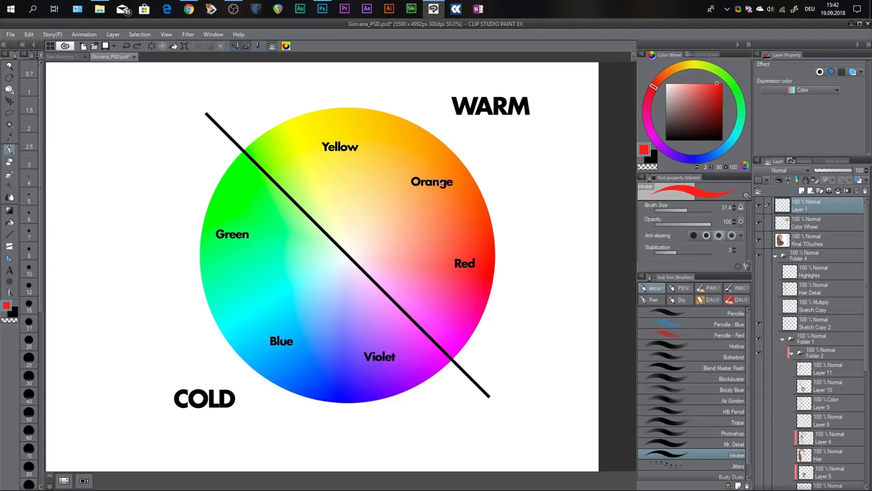
pyautogui.moveTo(368, 256)
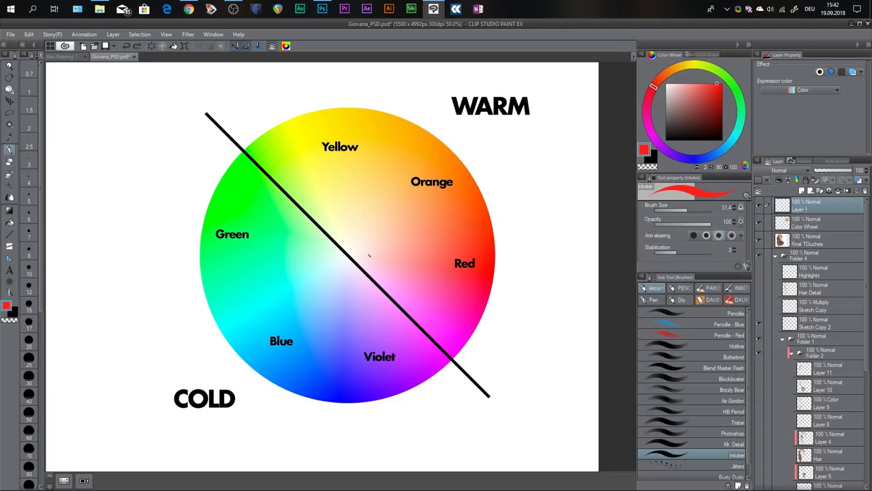
pyautogui.moveTo(384, 204)
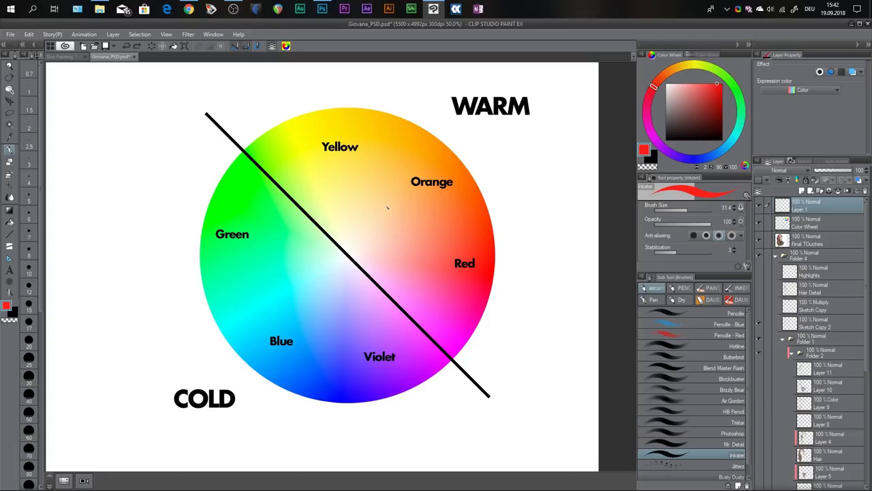
pyautogui.moveTo(467, 247)
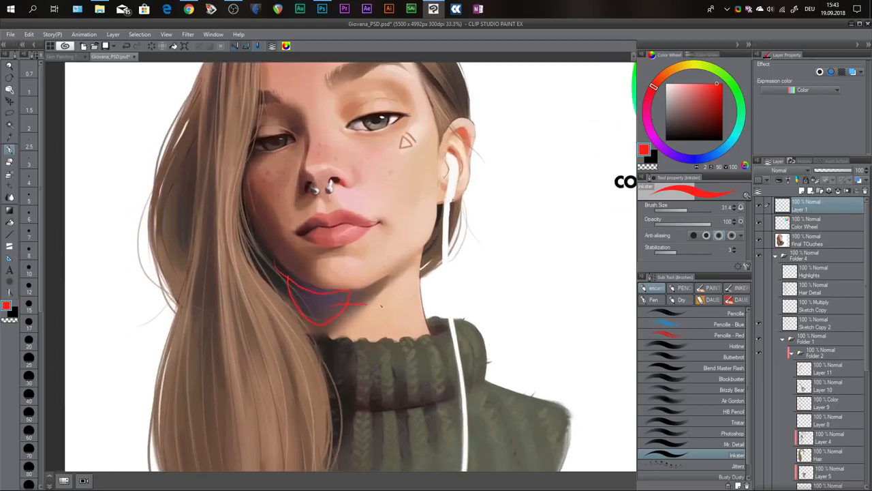
# Outline the warm lit cheek area and cold chin shadow in red, labelling them WARM and COLD.
pyautogui.moveTo(368, 307); pyautogui.dragTo(411, 307)
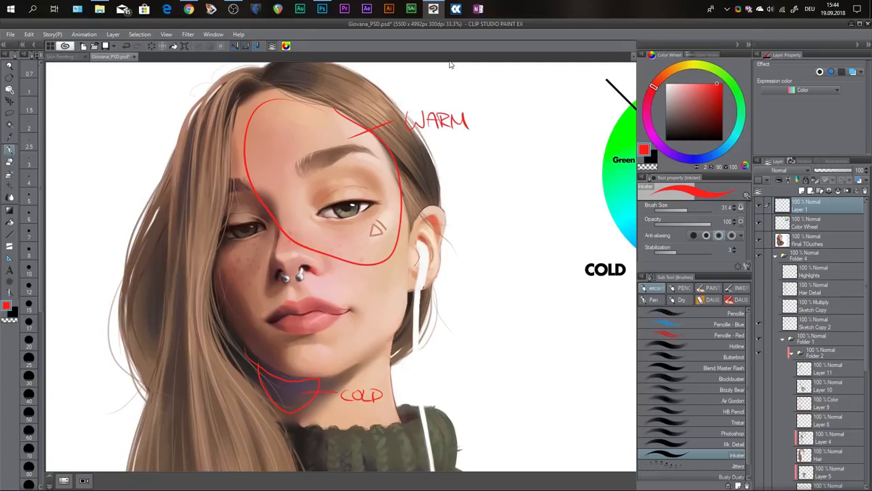
pyautogui.moveTo(188, 34)
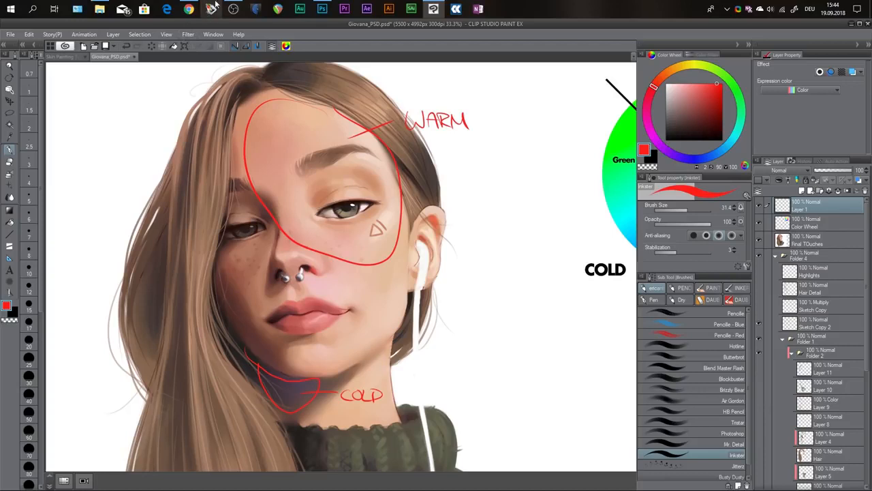
pyautogui.moveTo(211, 8)
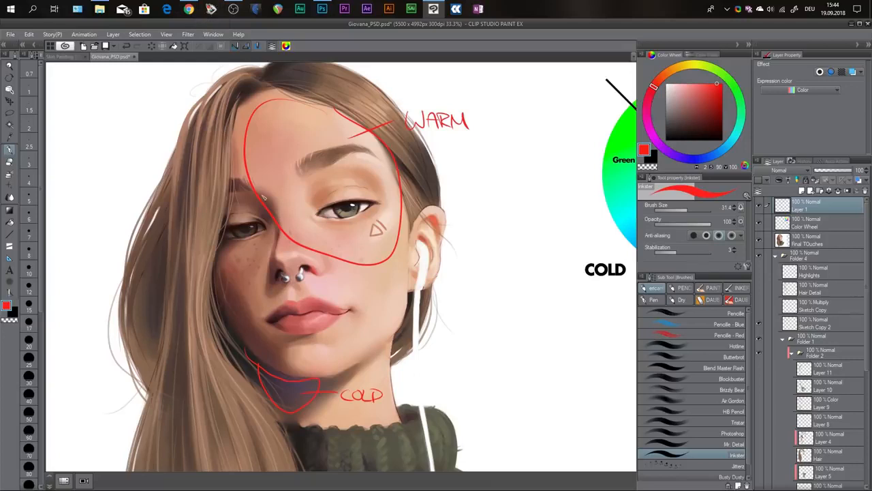
pyautogui.moveTo(198, 183)
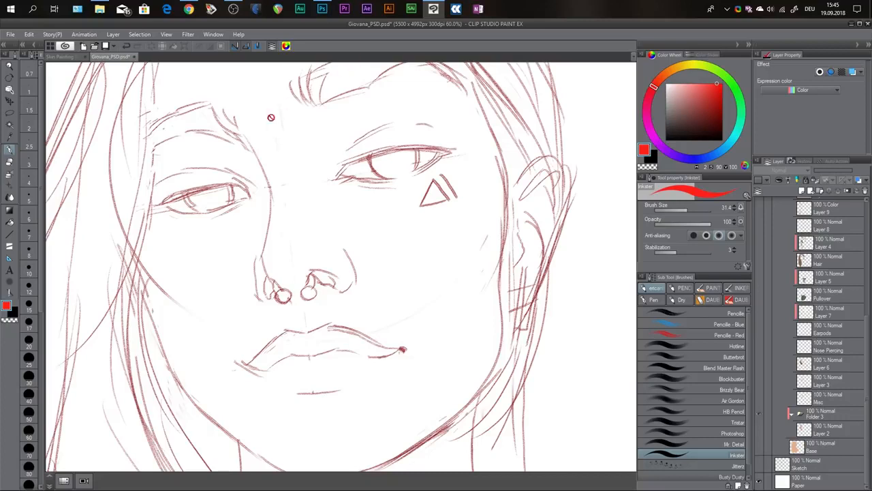
pyautogui.moveTo(289, 161)
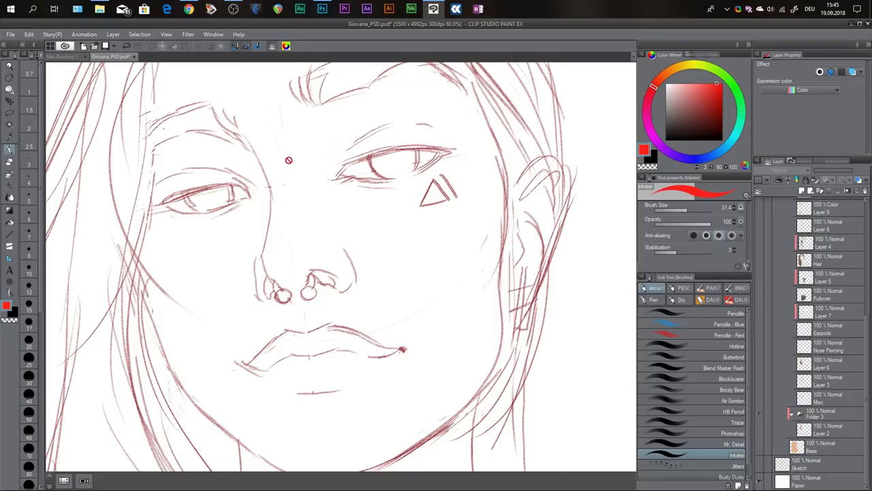
pyautogui.moveTo(332, 174)
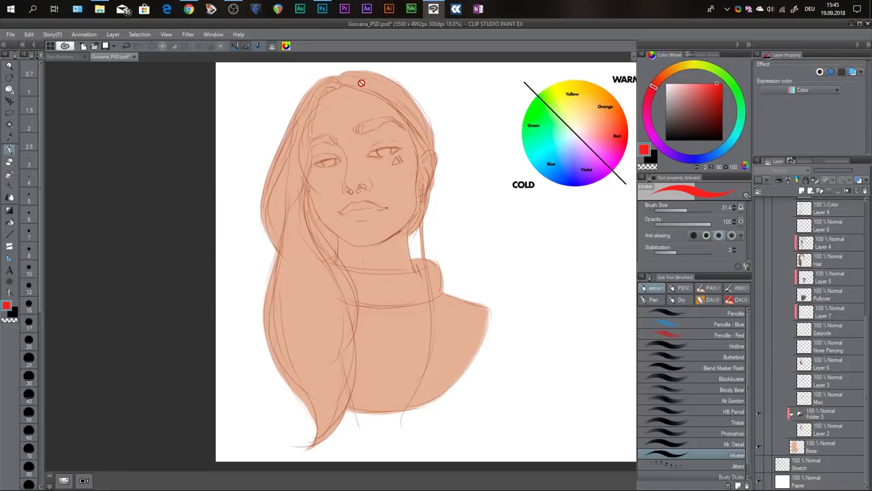
pyautogui.moveTo(138, 131)
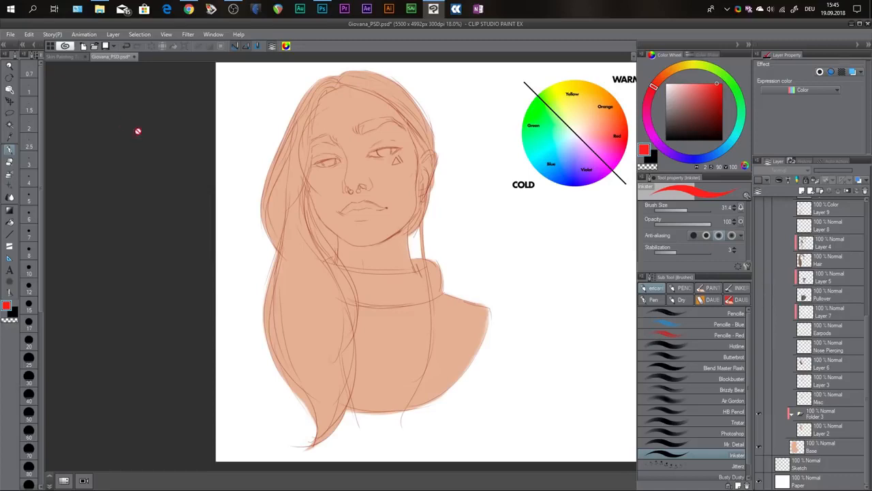
pyautogui.moveTo(406, 205)
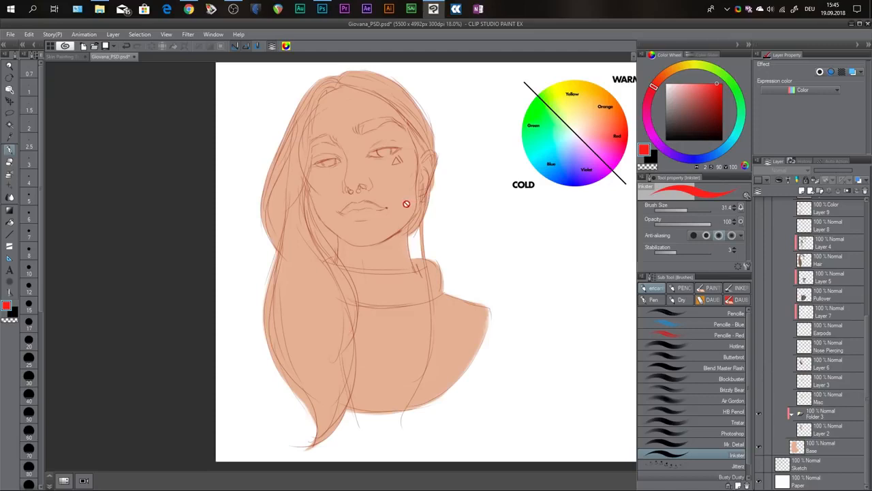
pyautogui.moveTo(403, 206)
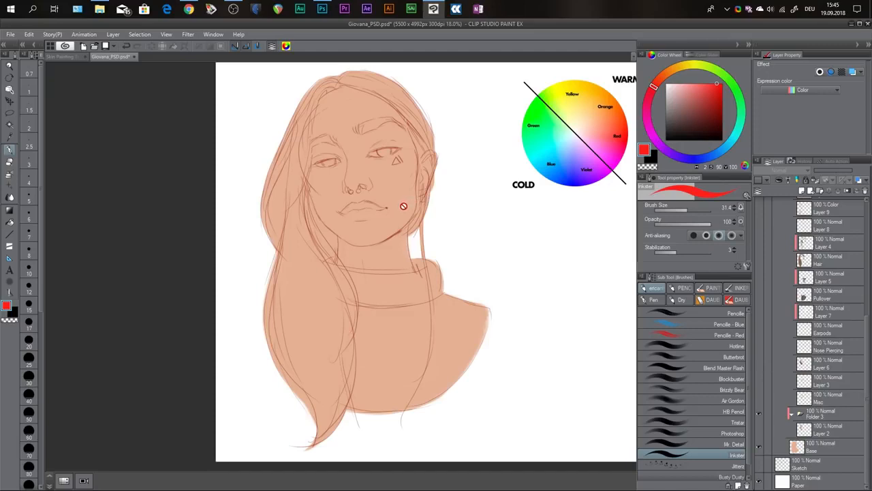
pyautogui.moveTo(400, 189)
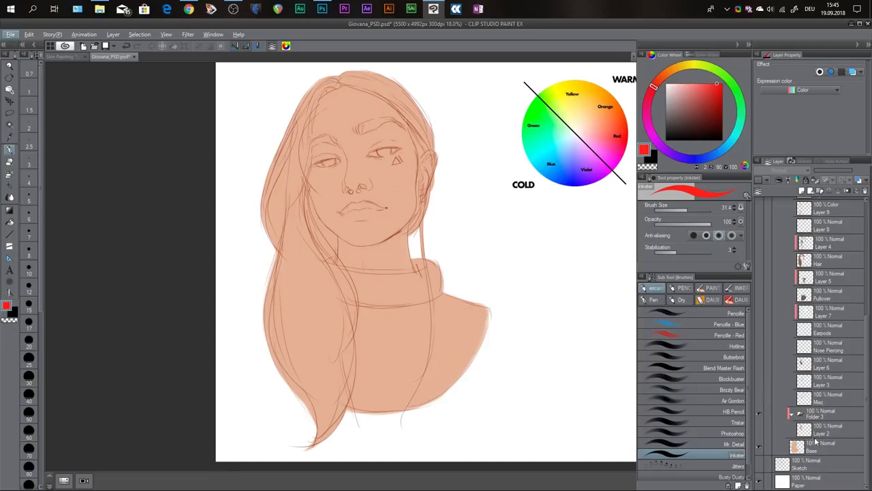
# Pick a warm brownish skin tone from the colour wheel's hue ring and saturation square.
pyautogui.click(818, 447)
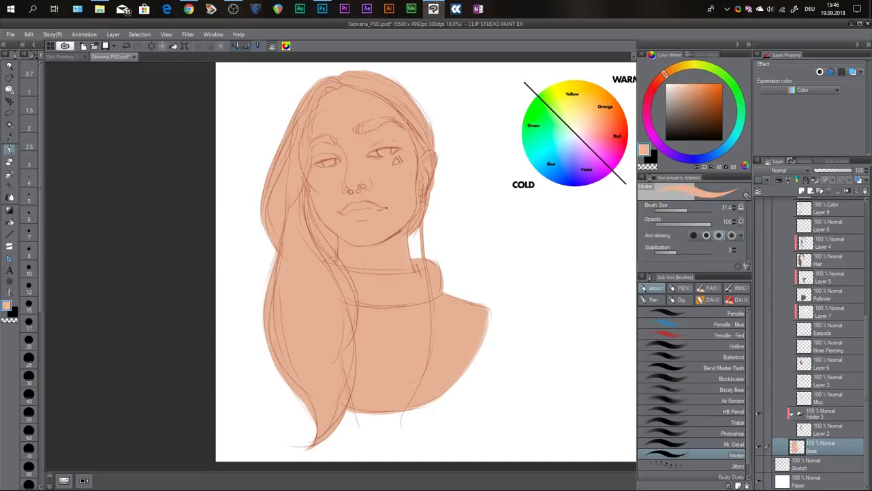
pyautogui.click(704, 120)
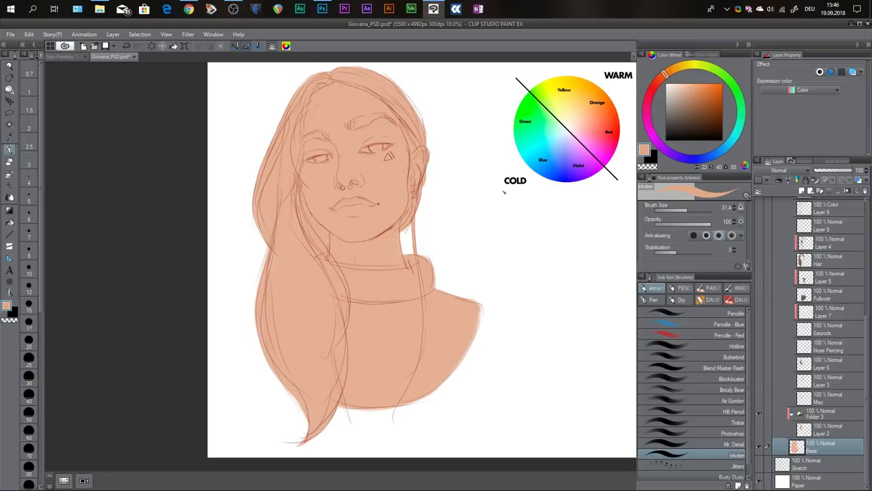
pyautogui.moveTo(431, 229)
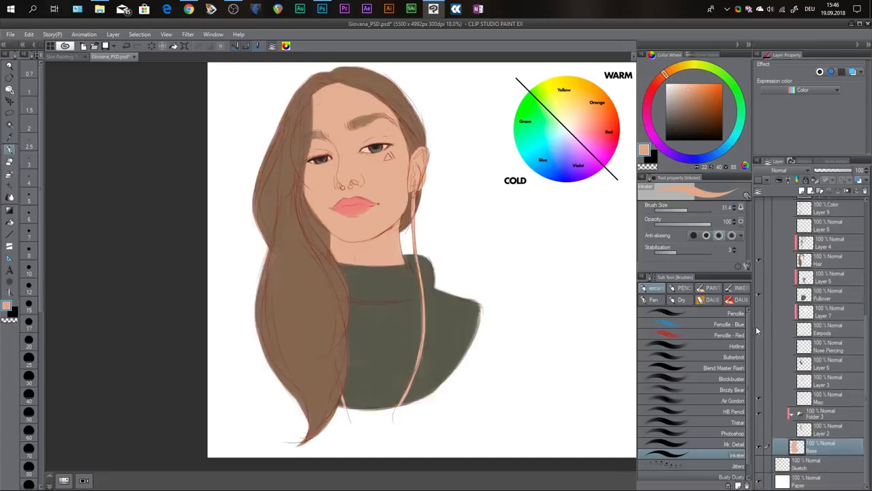
# Draw the white earbud cord running down the neck over the flat base colours.
pyautogui.moveTo(419, 171); pyautogui.dragTo(422, 395)
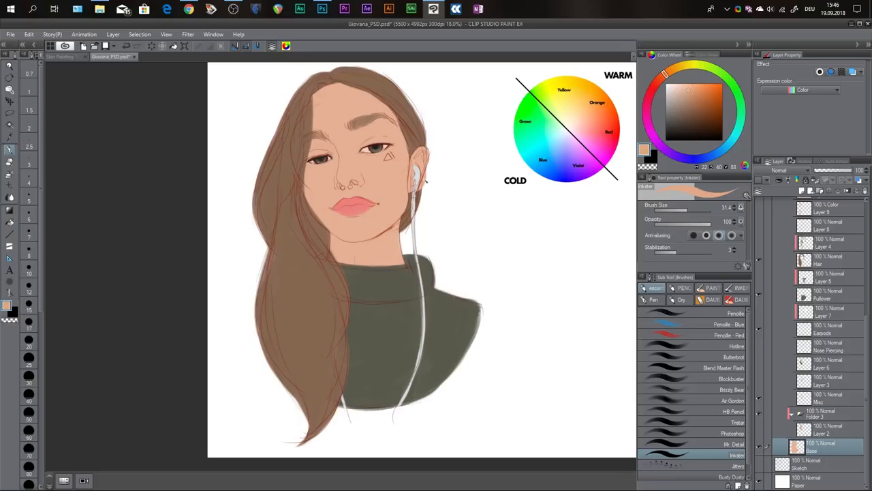
pyautogui.moveTo(456, 64)
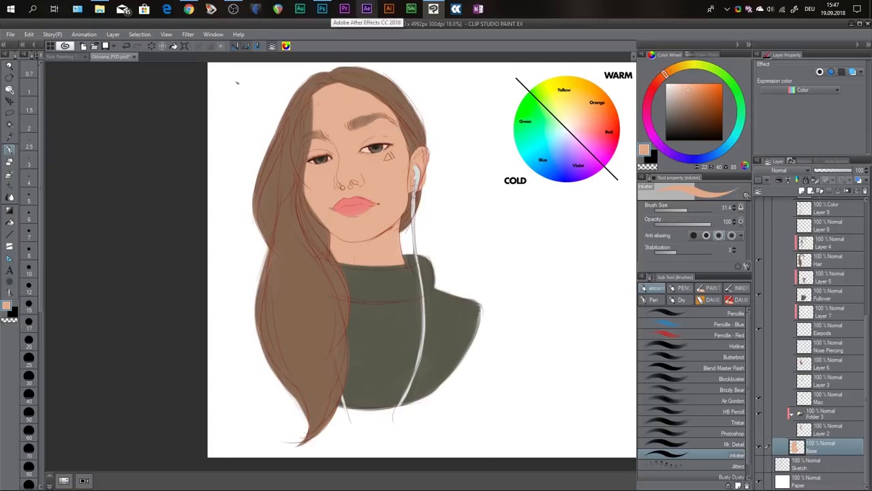
pyautogui.moveTo(101, 188)
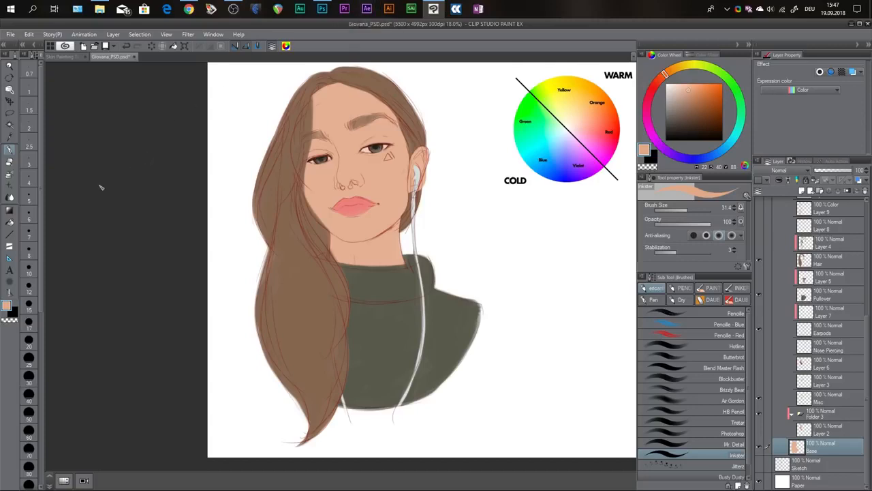
pyautogui.moveTo(810, 384)
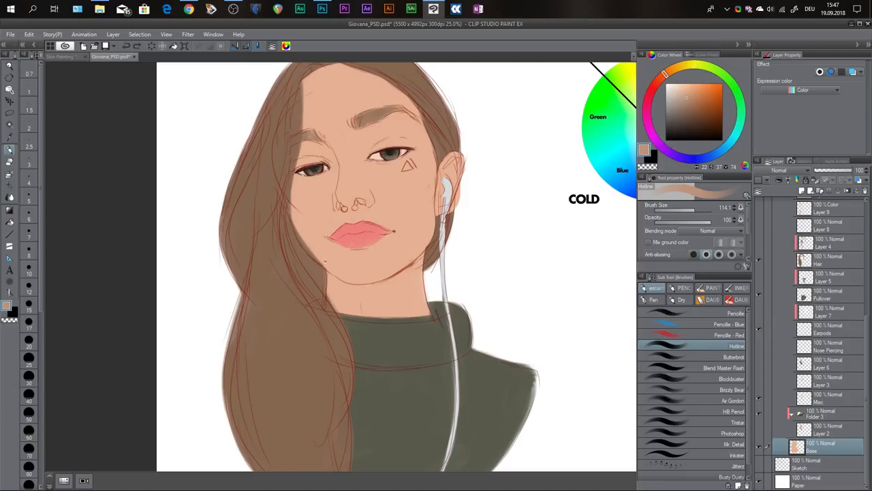
pyautogui.moveTo(643, 79)
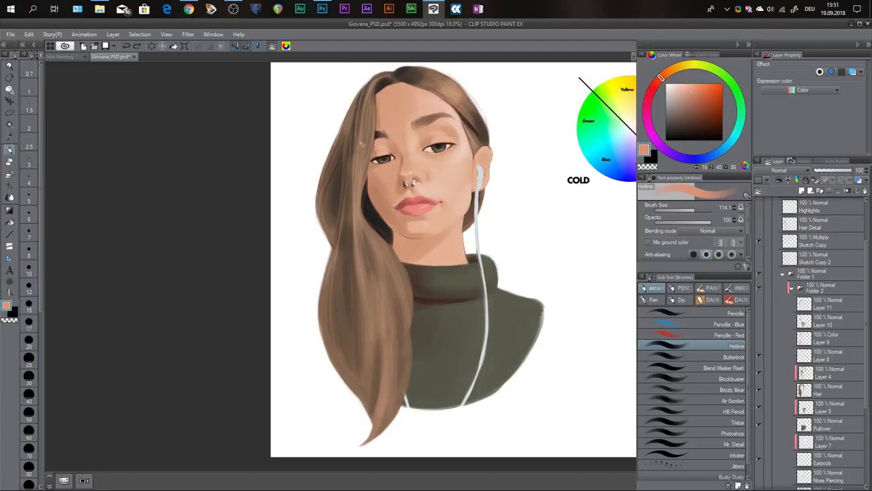
pyautogui.moveTo(436, 182)
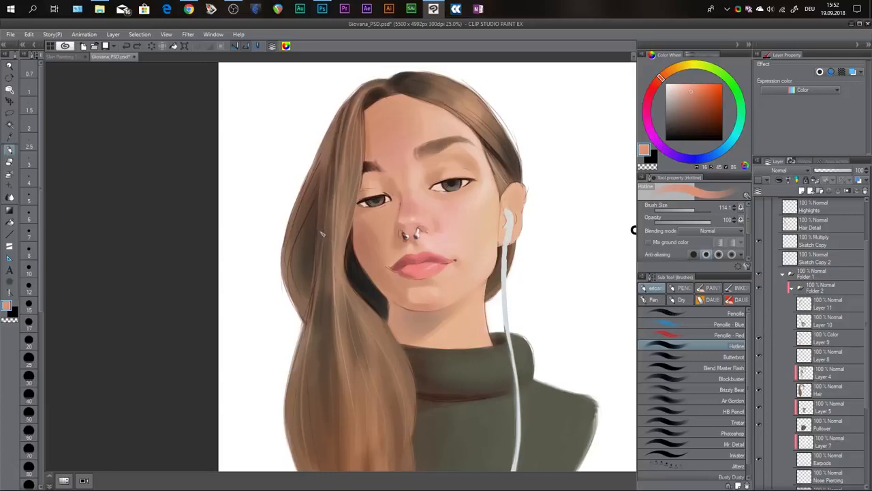
pyautogui.moveTo(311, 215)
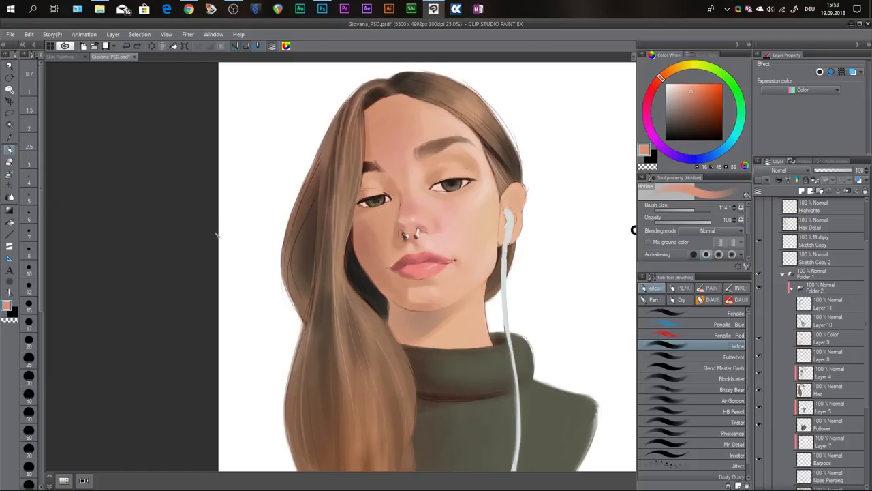
pyautogui.moveTo(186, 221)
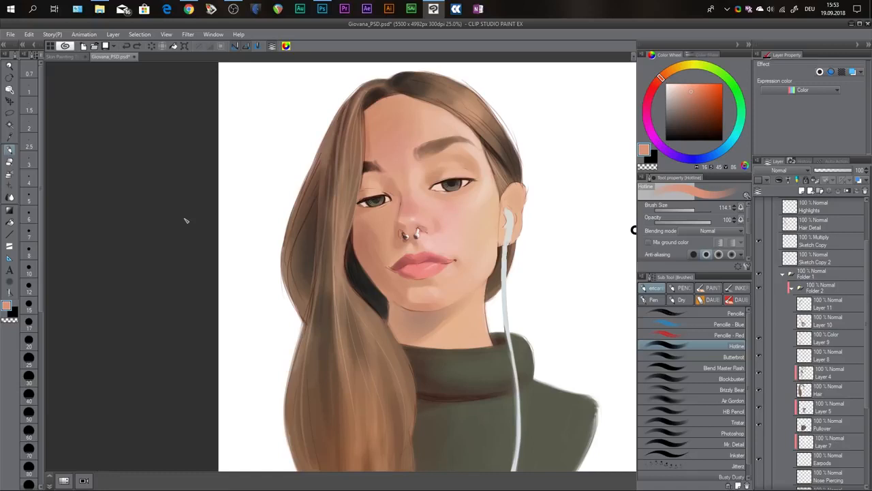
pyautogui.moveTo(154, 175)
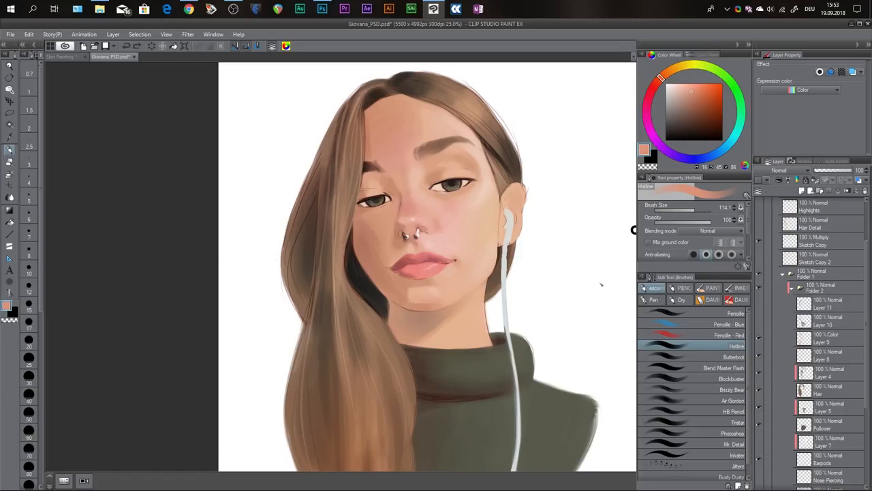
pyautogui.moveTo(597, 284)
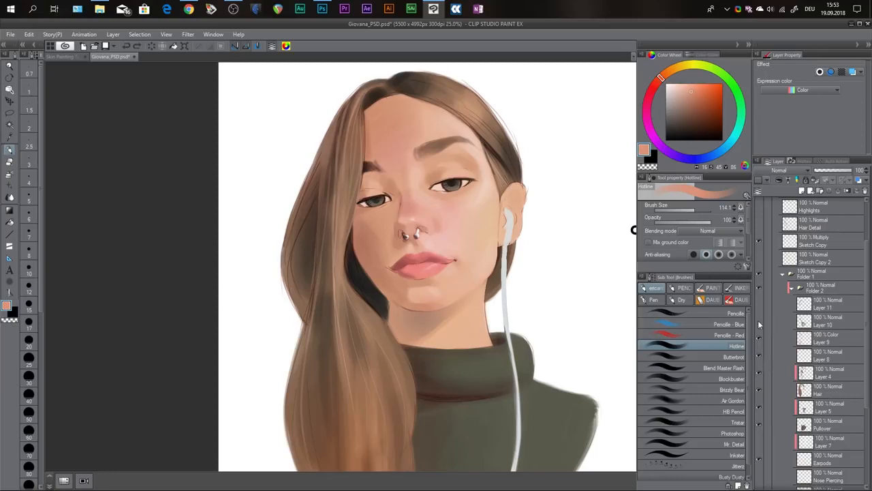
pyautogui.moveTo(761, 325)
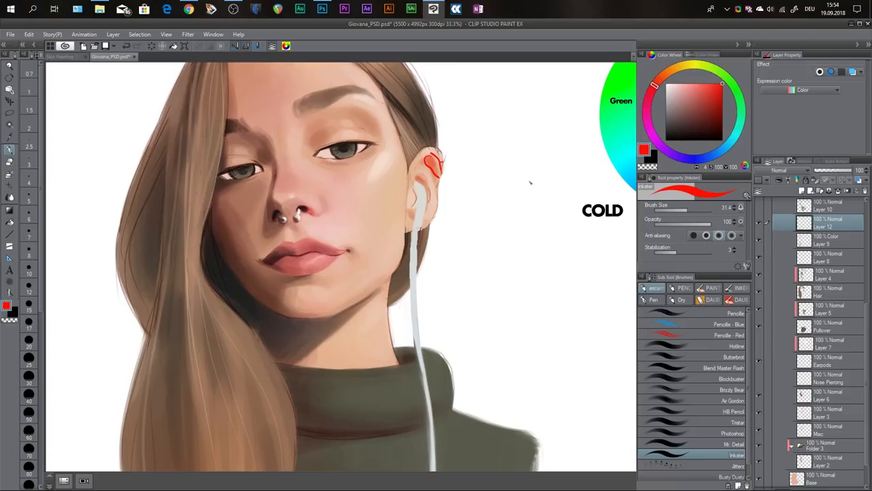
pyautogui.moveTo(457, 133)
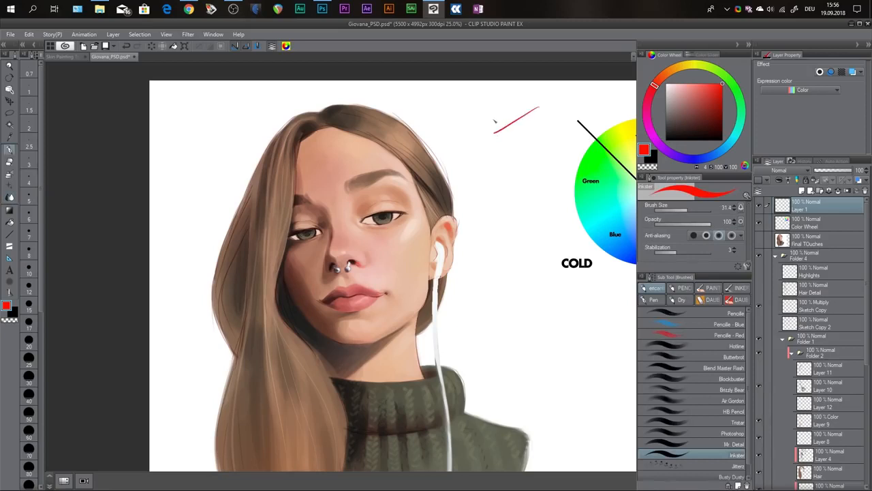
pyautogui.moveTo(518, 102); pyautogui.dragTo(477, 133)
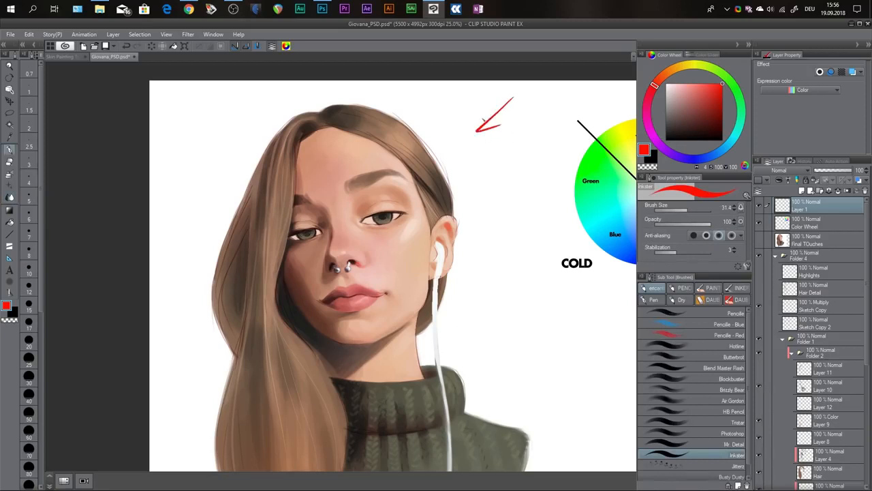
pyautogui.moveTo(452, 126); pyautogui.dragTo(493, 157)
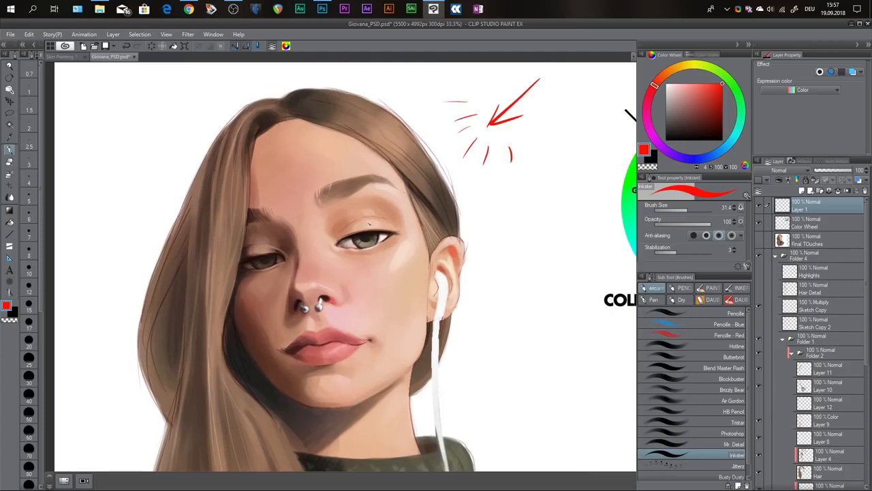
pyautogui.moveTo(343, 232); pyautogui.dragTo(395, 225)
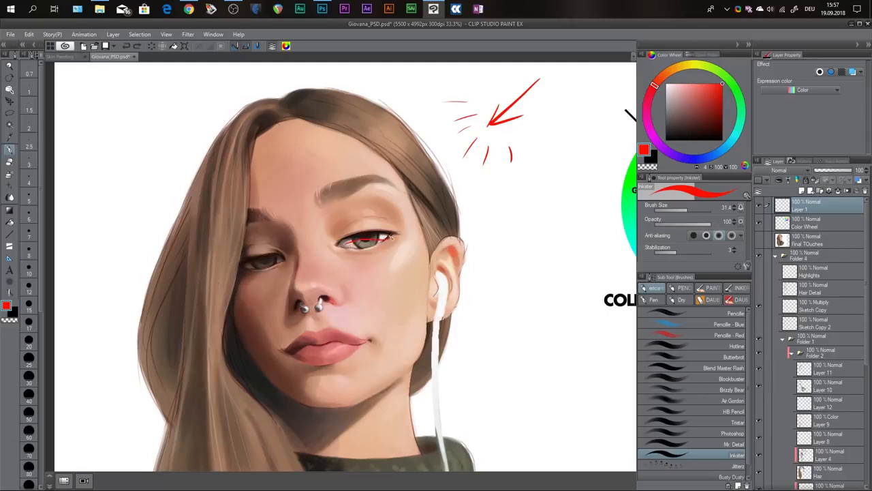
pyautogui.moveTo(347, 238); pyautogui.dragTo(392, 237)
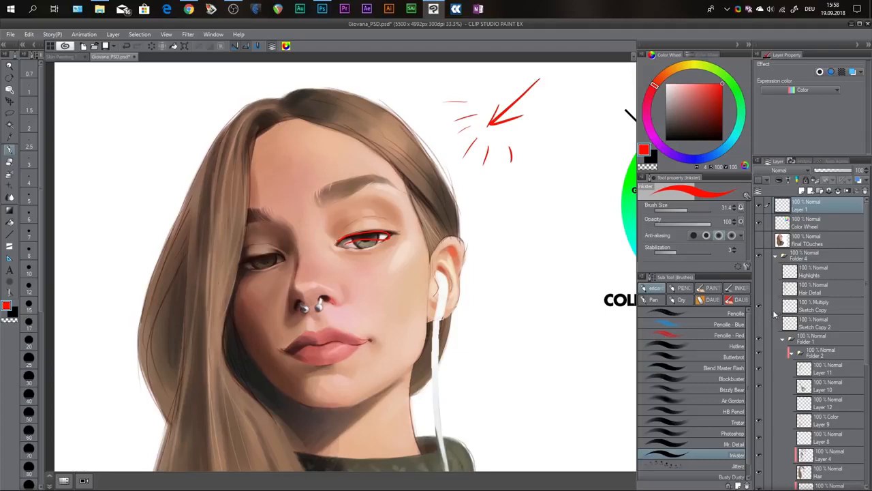
pyautogui.moveTo(771, 319)
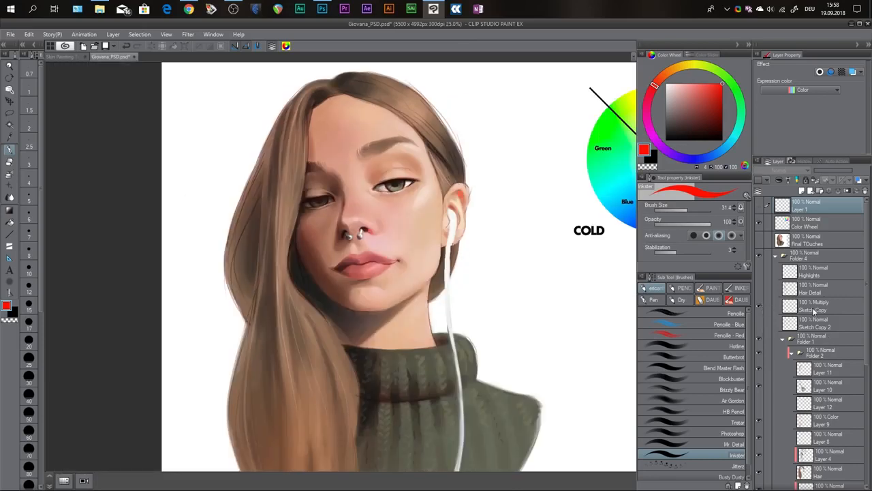
# Select the Sketch Copy layer and set its blending mode to Multiply.
pyautogui.click(818, 305)
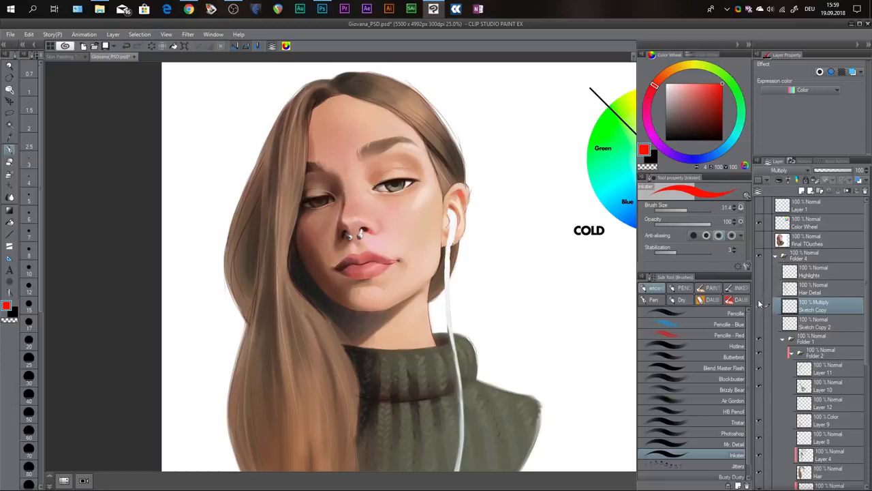
pyautogui.moveTo(759, 305)
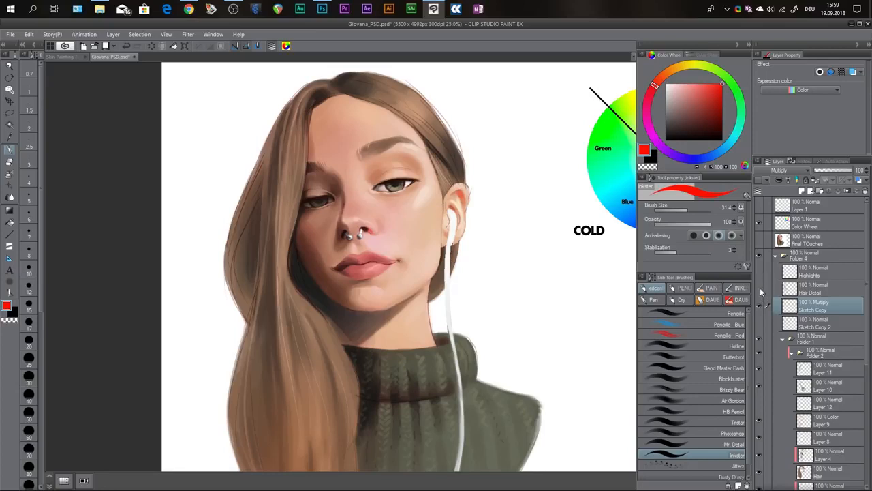
pyautogui.moveTo(762, 293)
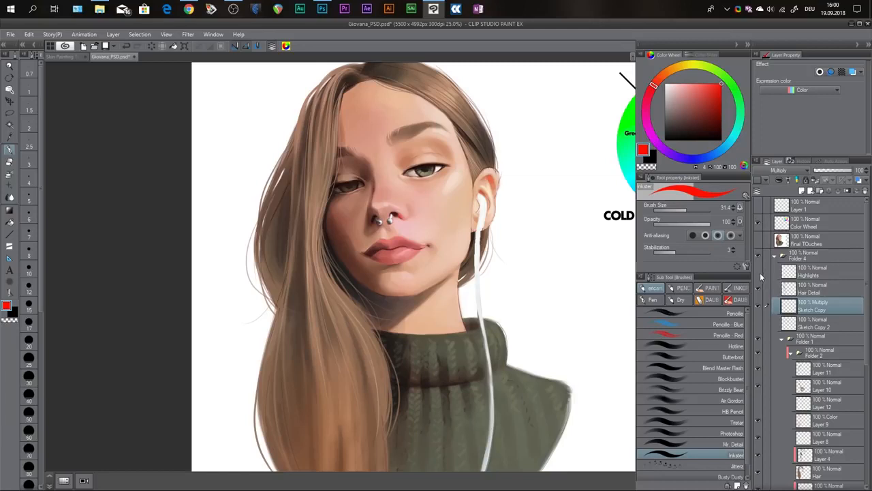
pyautogui.moveTo(760, 275)
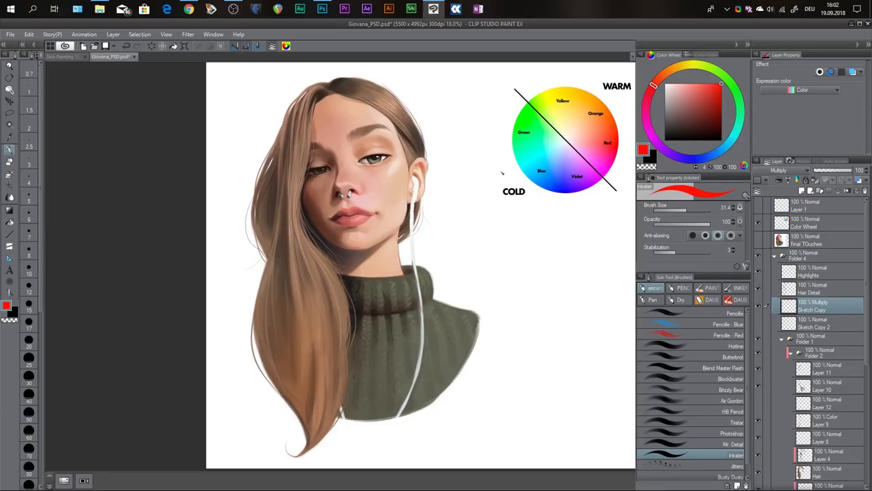
pyautogui.moveTo(760, 245)
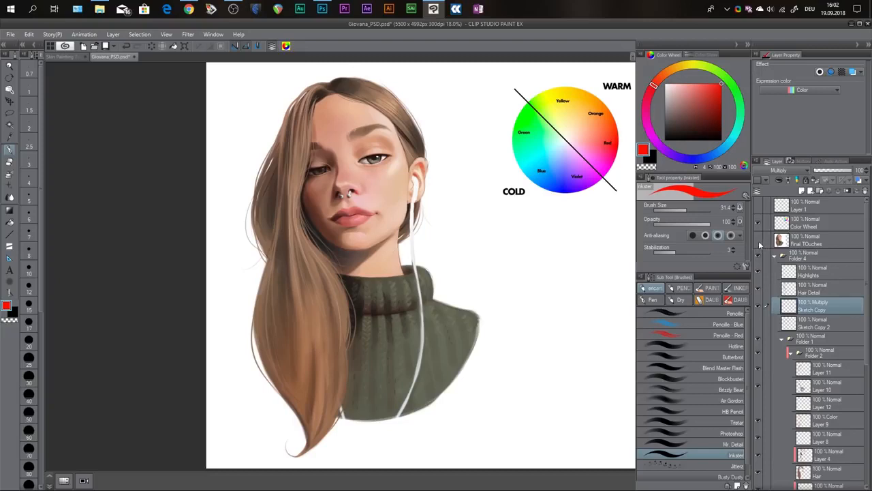
pyautogui.moveTo(760, 246)
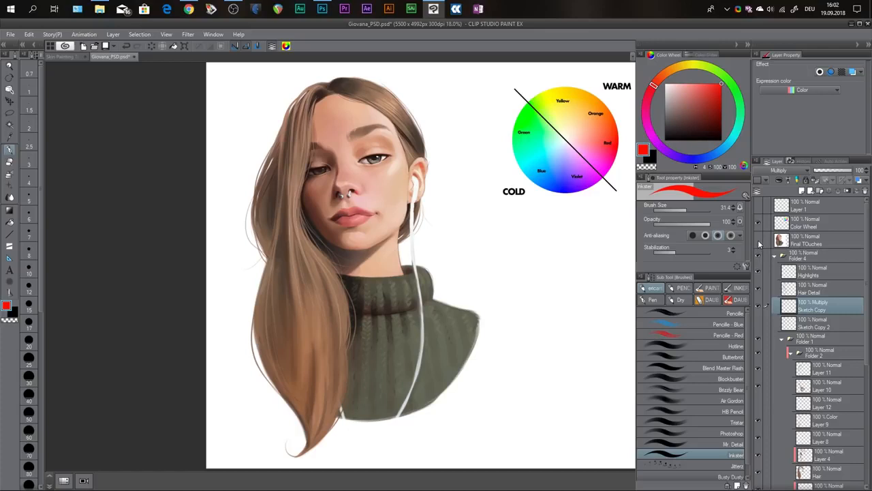
pyautogui.moveTo(760, 242)
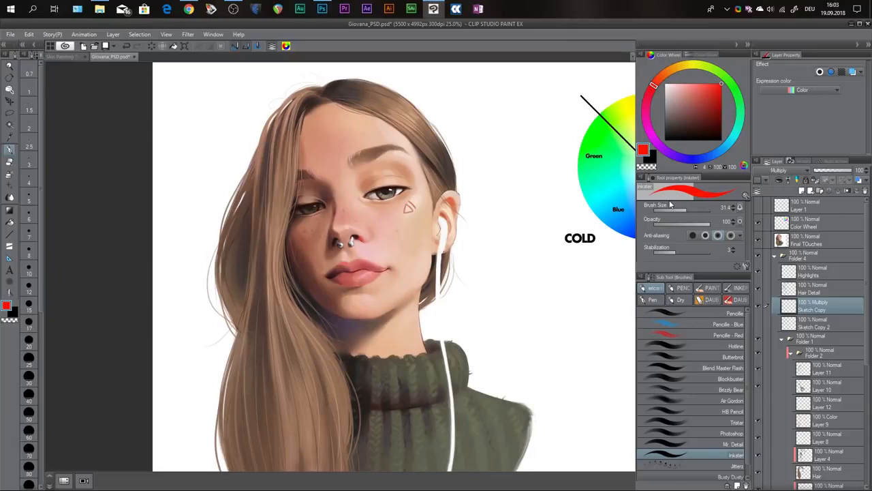
pyautogui.moveTo(585, 4)
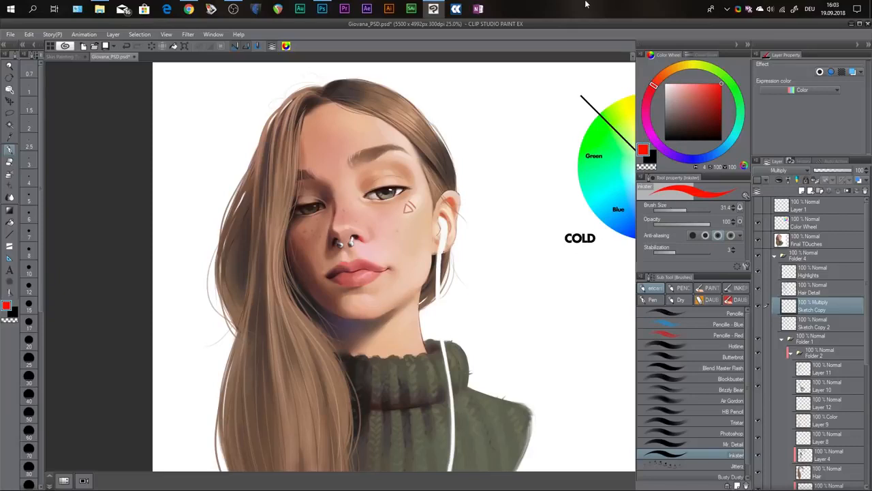
pyautogui.moveTo(584, 5)
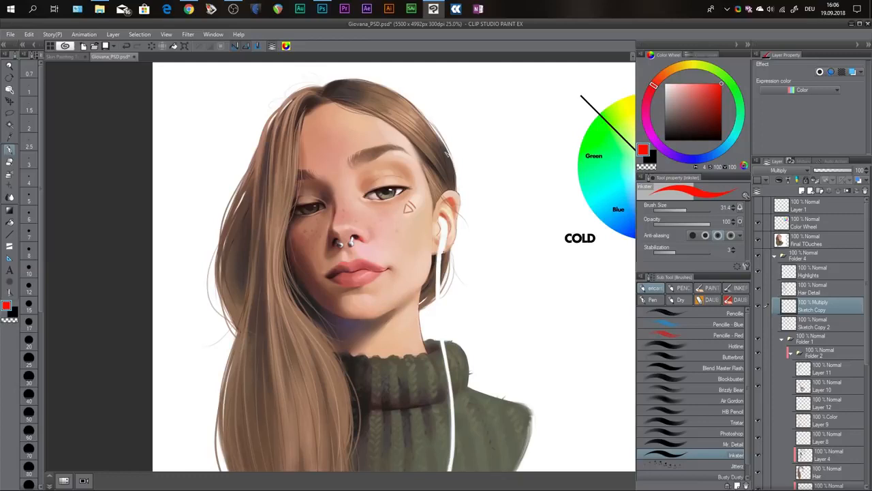
pyautogui.moveTo(477, 206)
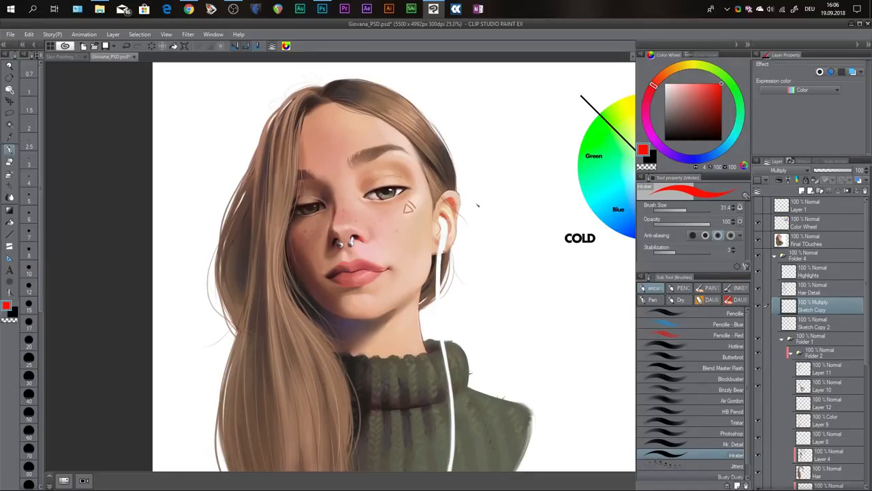